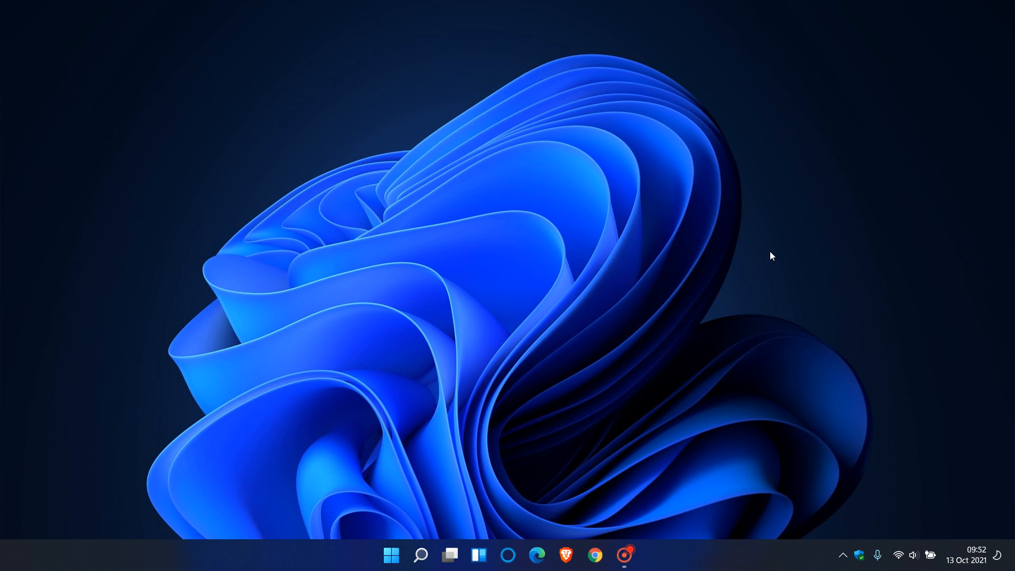
mouse_move(733, 281)
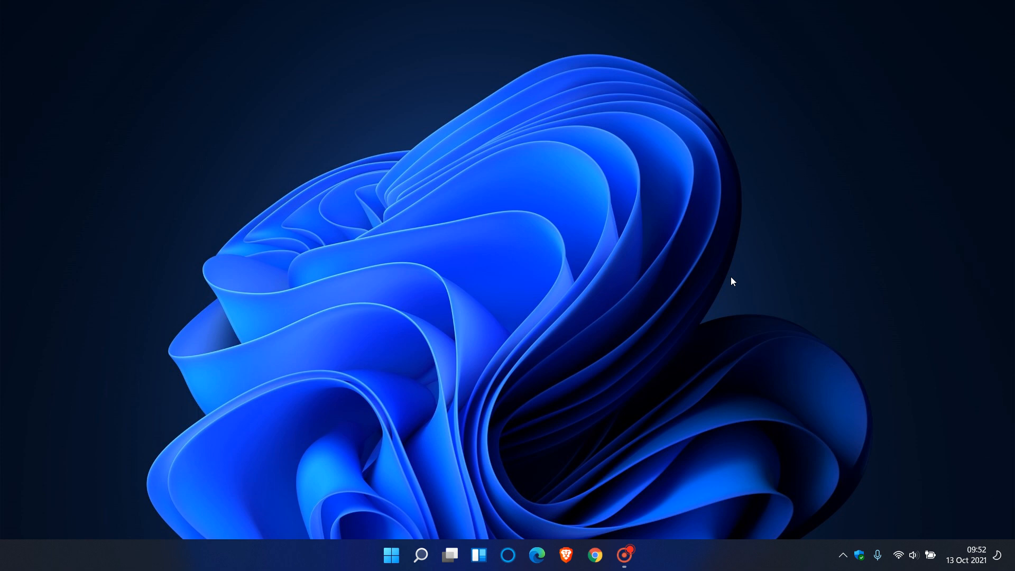
mouse_move(697, 293)
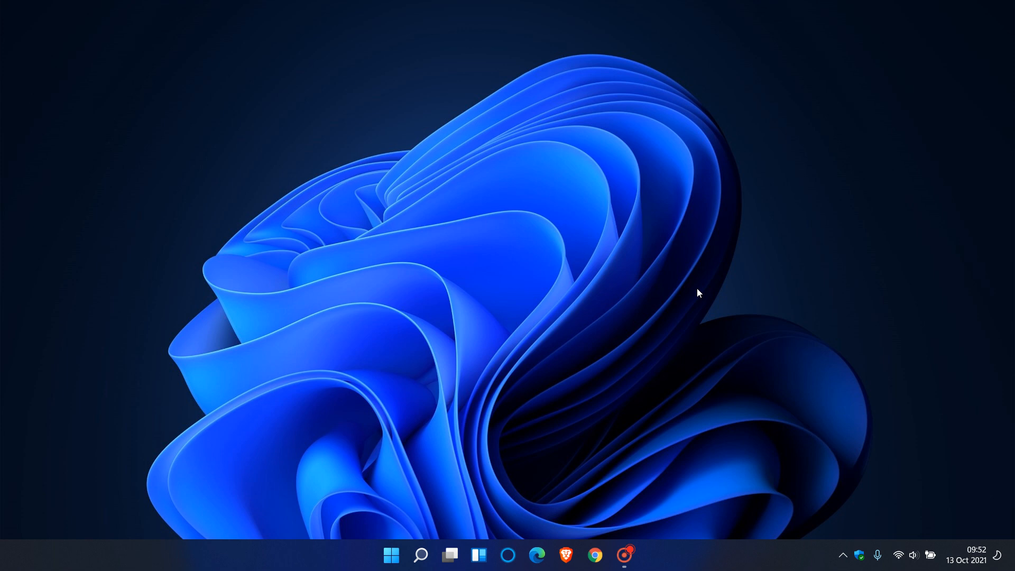
mouse_move(721, 286)
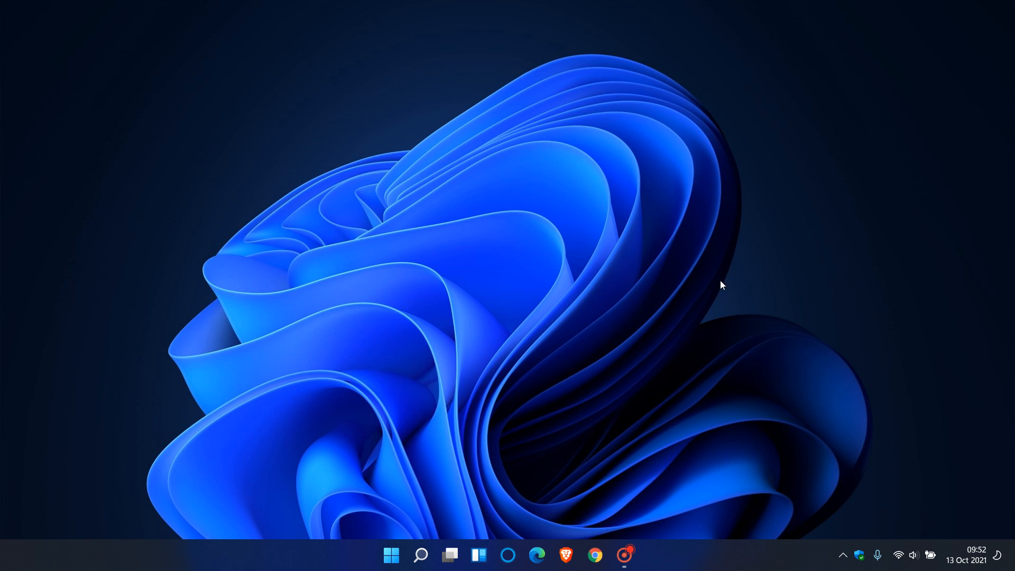
mouse_move(693, 291)
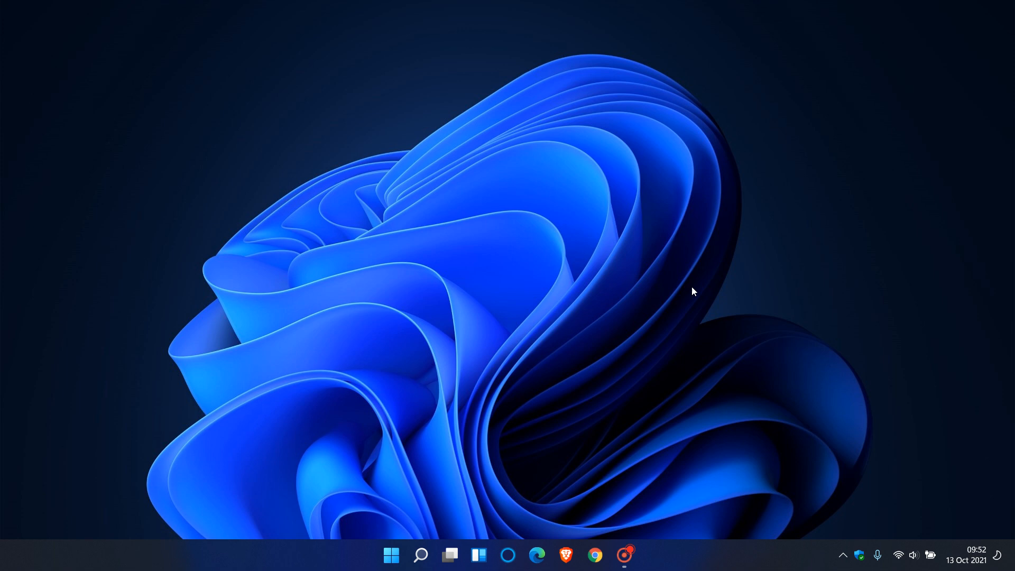
mouse_move(680, 293)
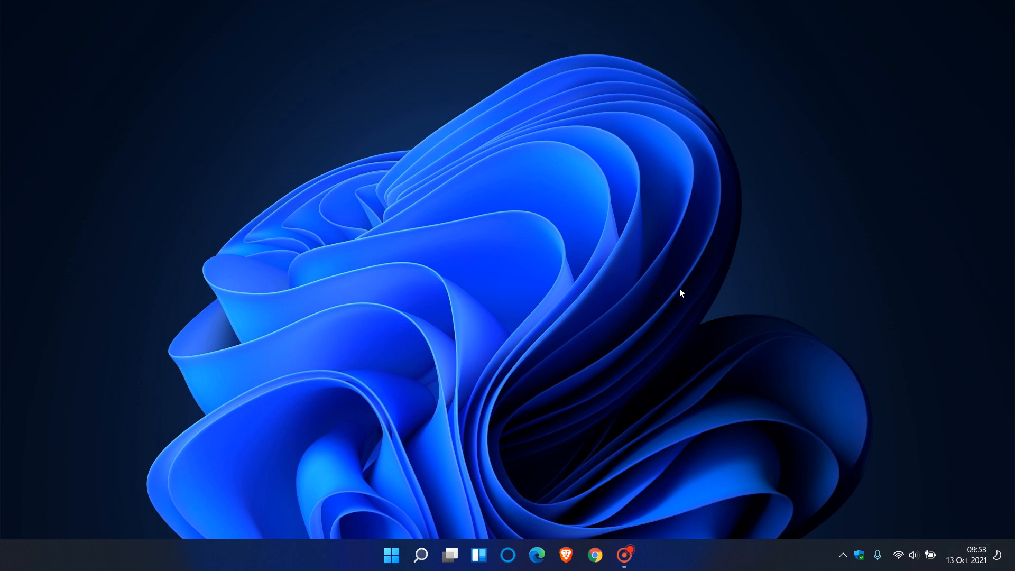
mouse_move(616, 288)
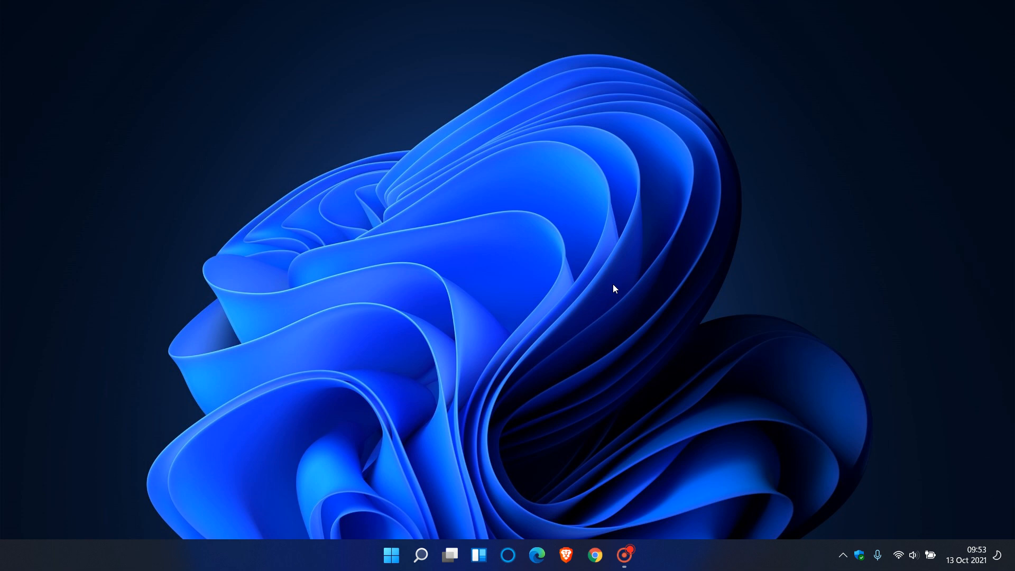
mouse_move(648, 289)
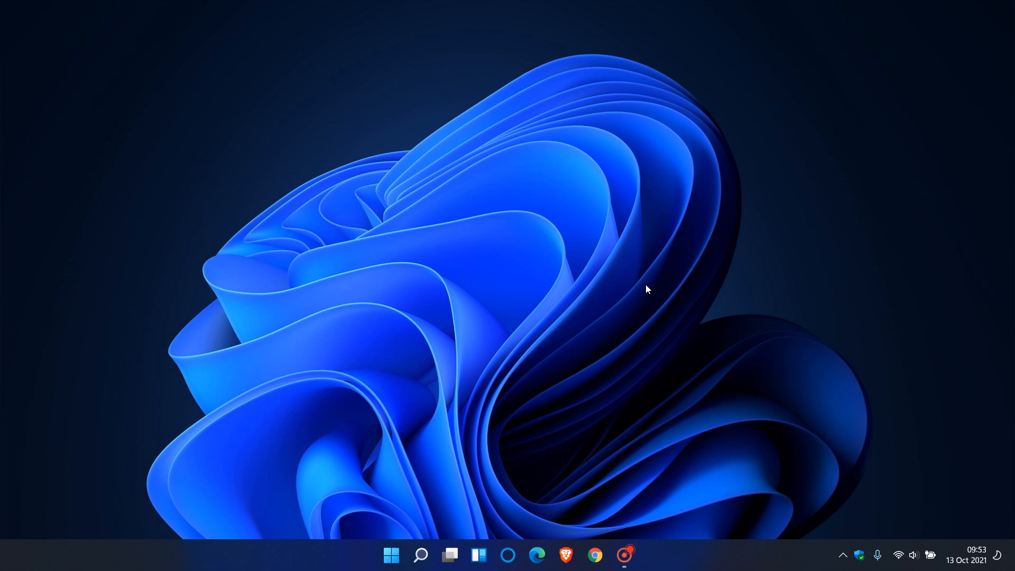
mouse_move(665, 289)
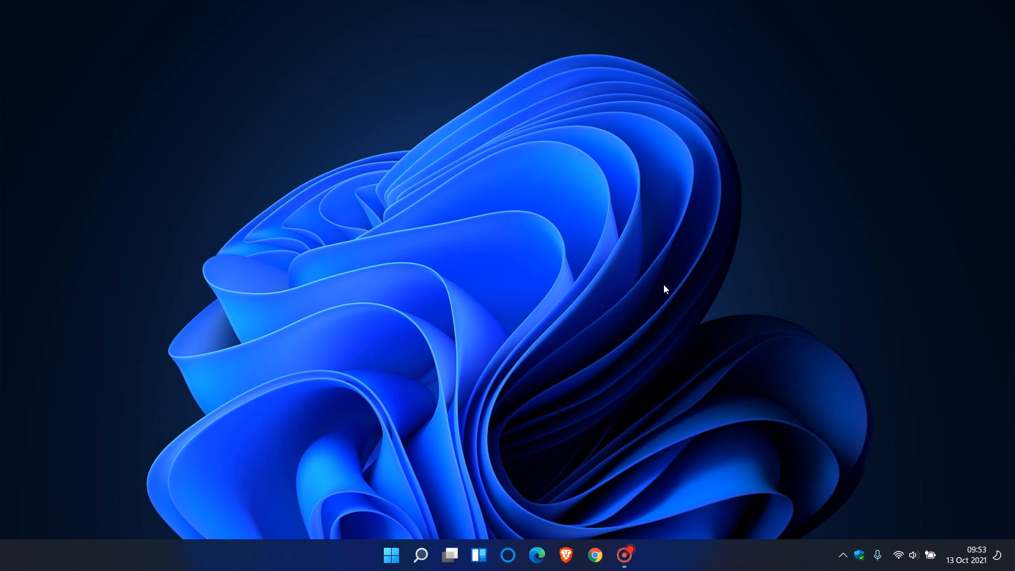
mouse_move(659, 290)
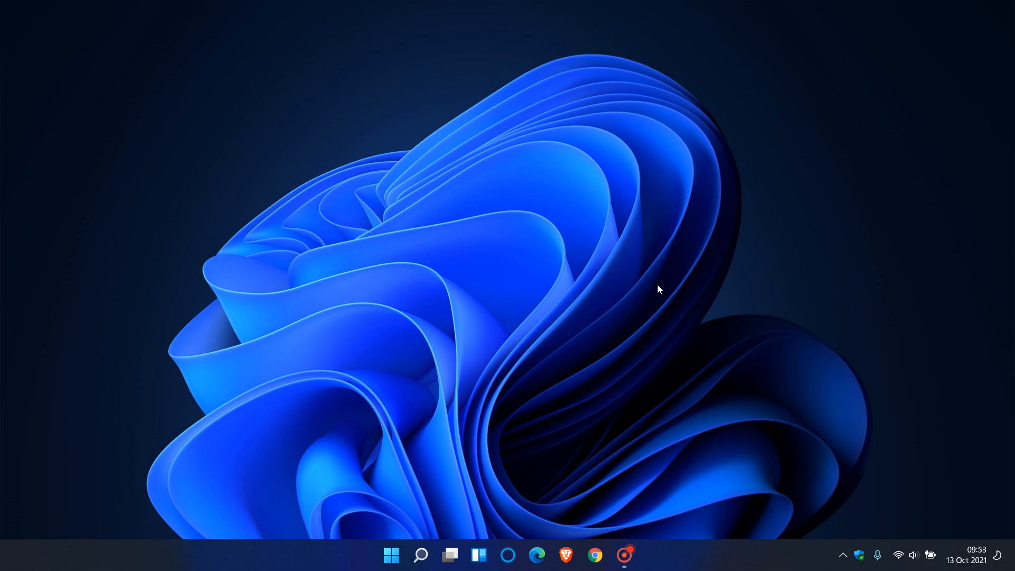
mouse_move(670, 280)
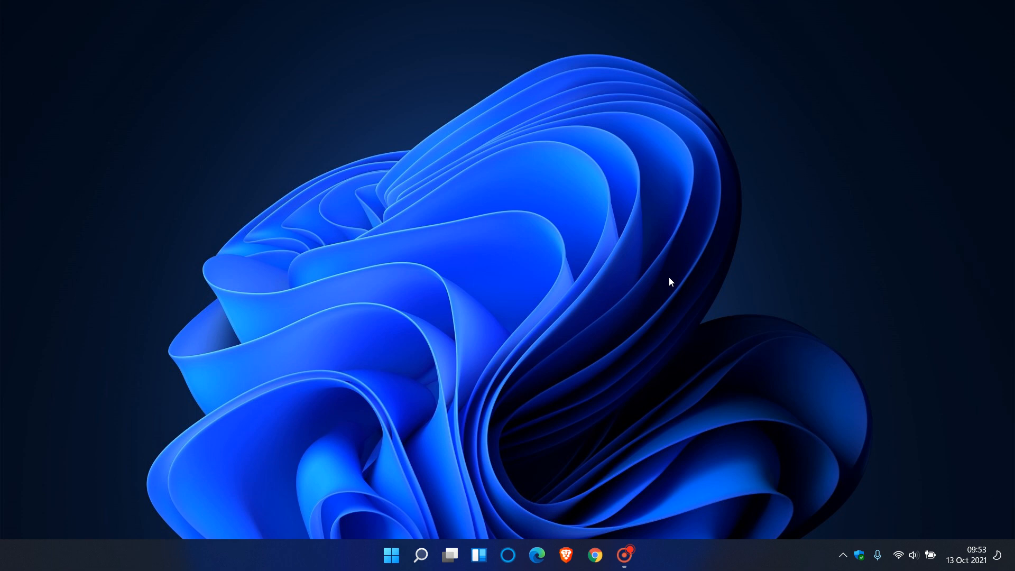
mouse_move(517, 350)
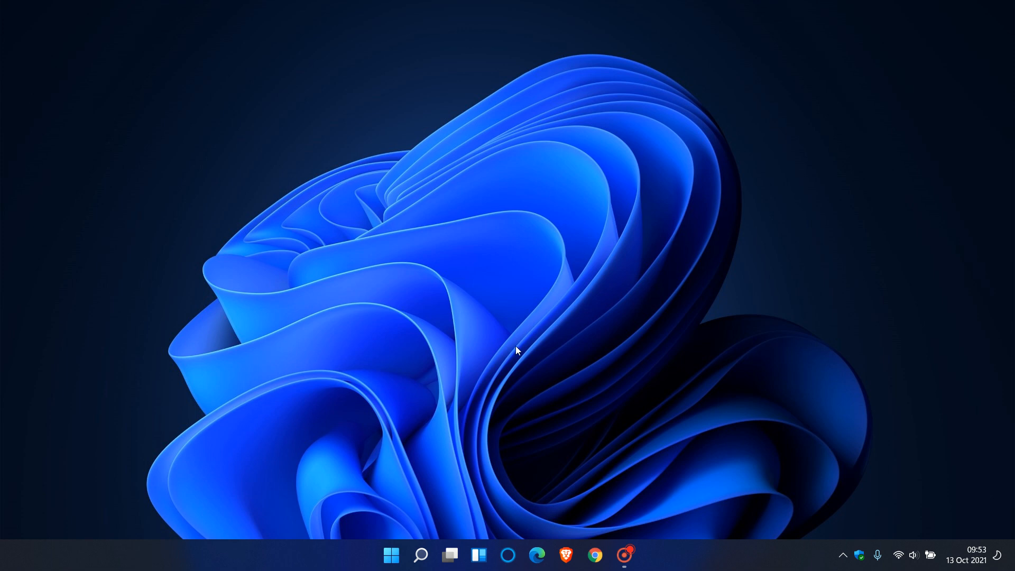
Launch Settings from the Start menu's gear icon.
click(390, 555)
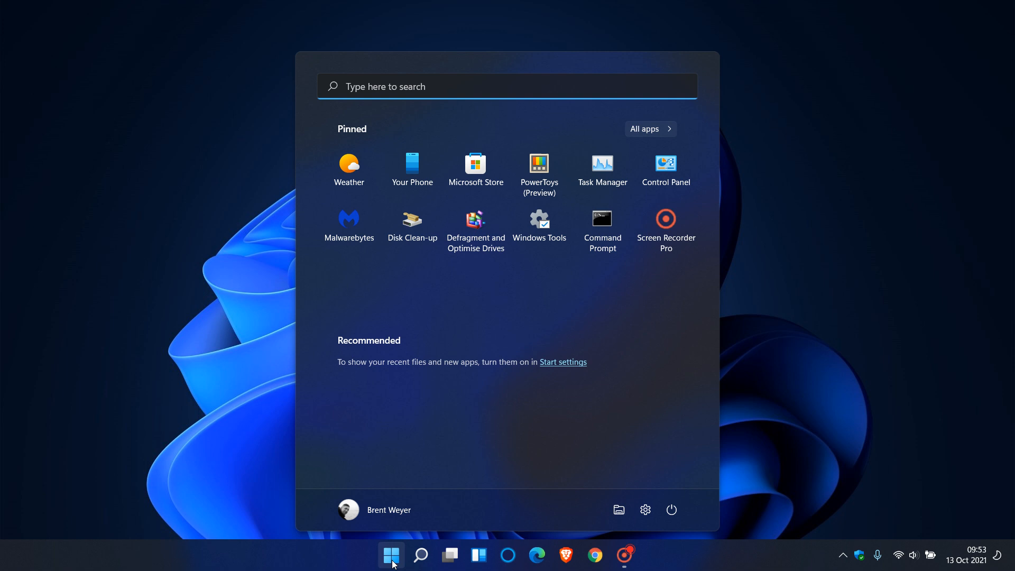
click(645, 510)
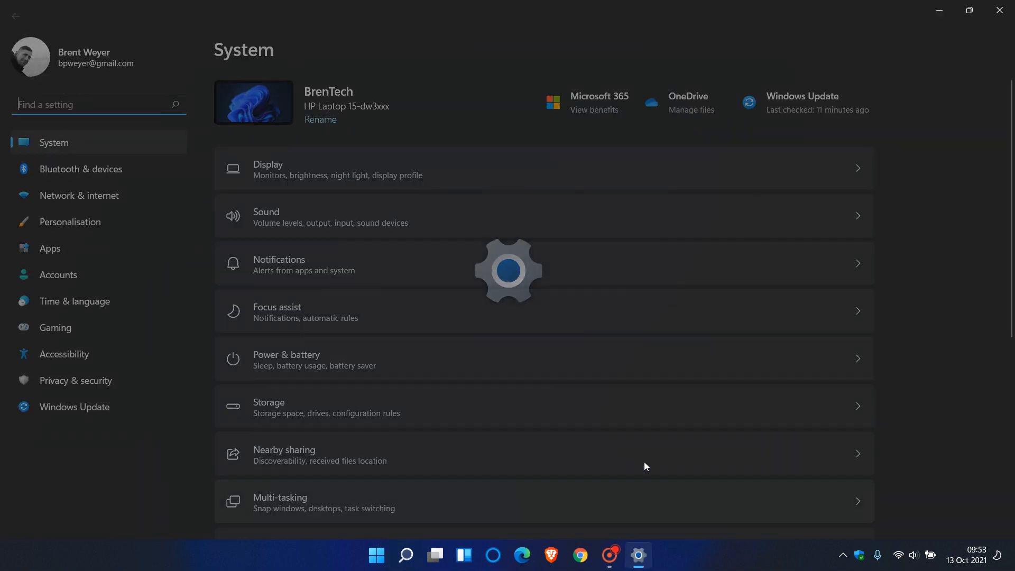
Review the three pending updates, including KB5006674, on Windows Update, then close Settings.
click(74, 407)
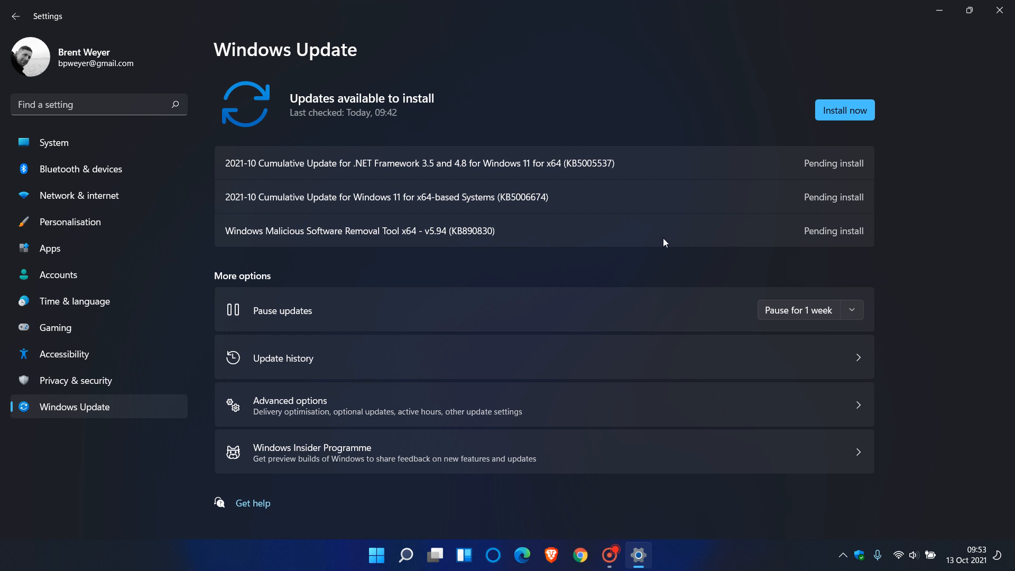
mouse_move(654, 210)
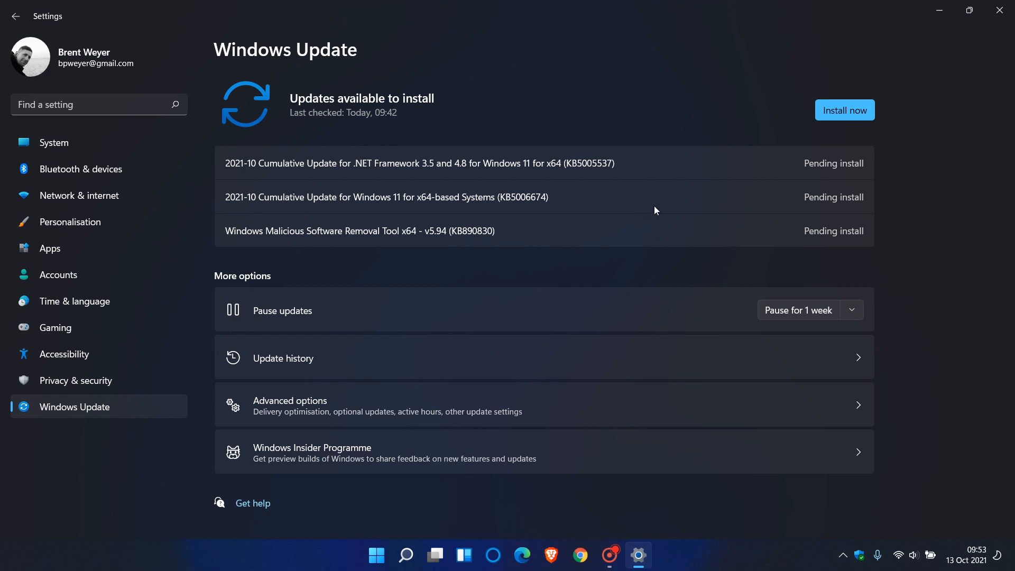
mouse_move(677, 187)
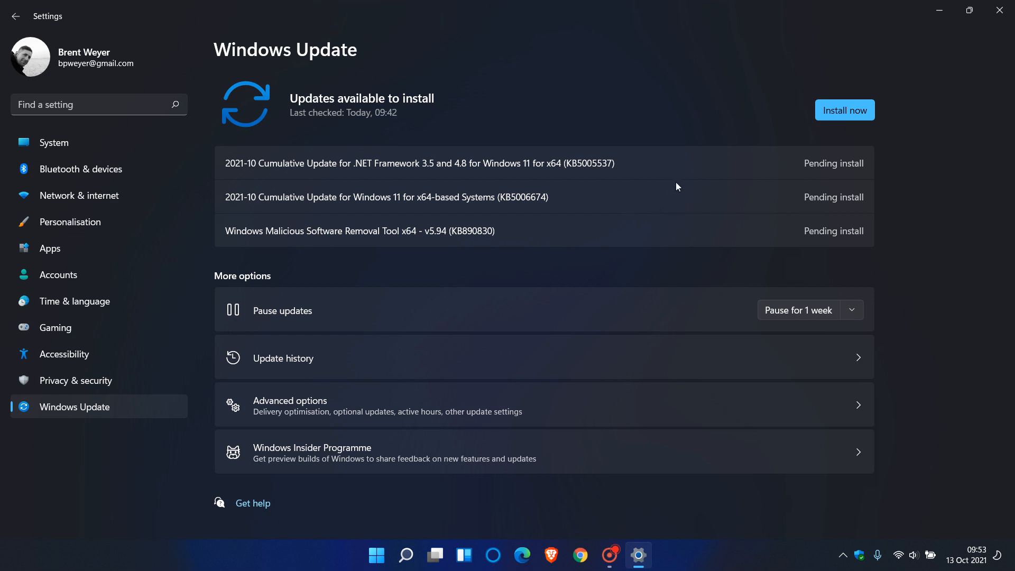
mouse_move(699, 183)
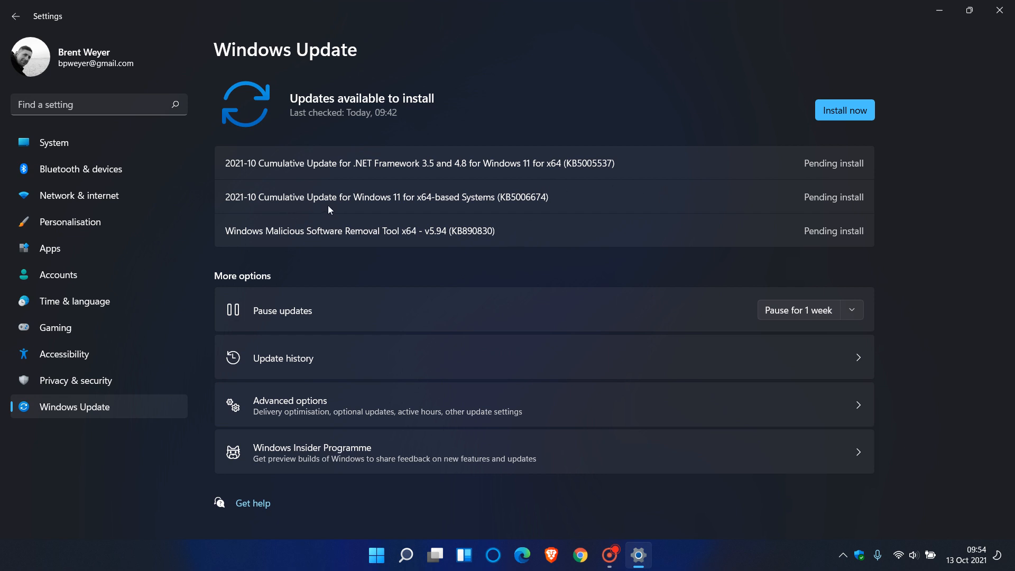
mouse_move(515, 228)
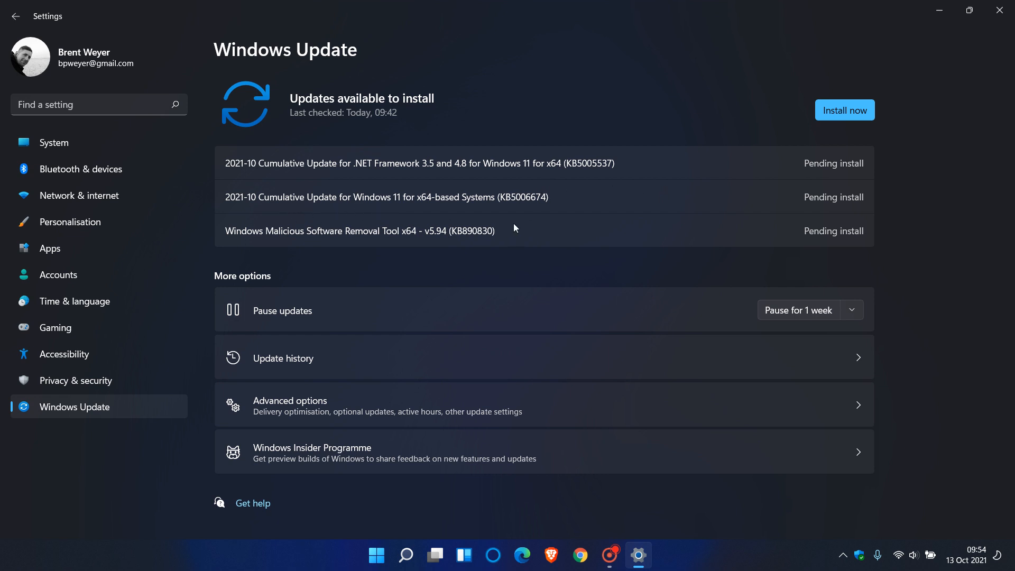
mouse_move(528, 215)
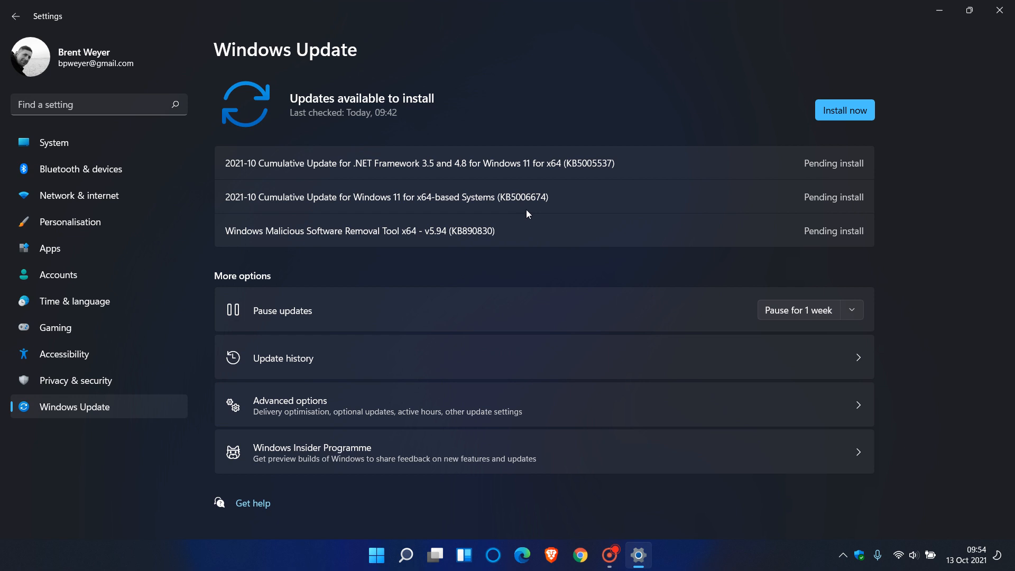
mouse_move(541, 211)
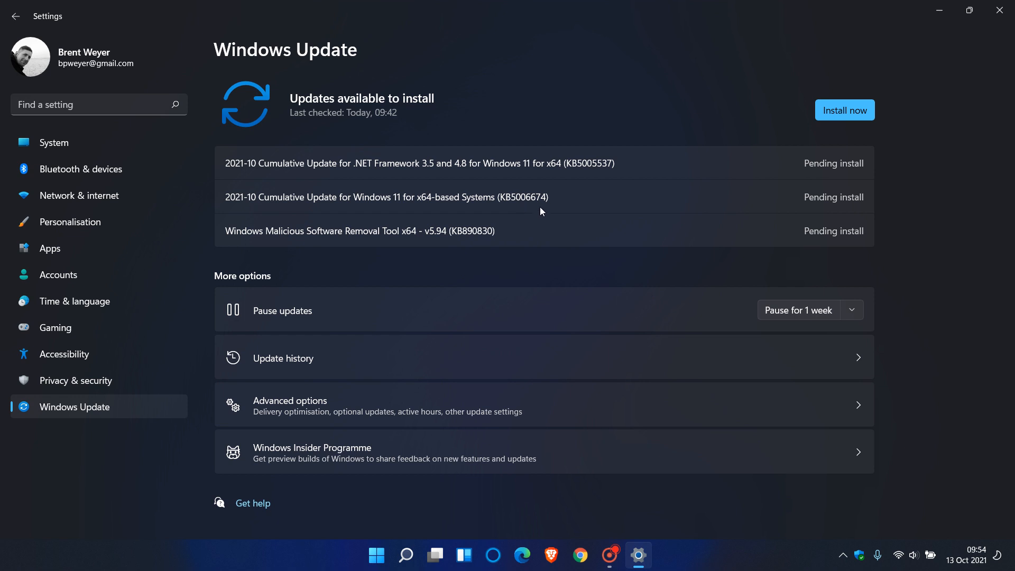
mouse_move(567, 249)
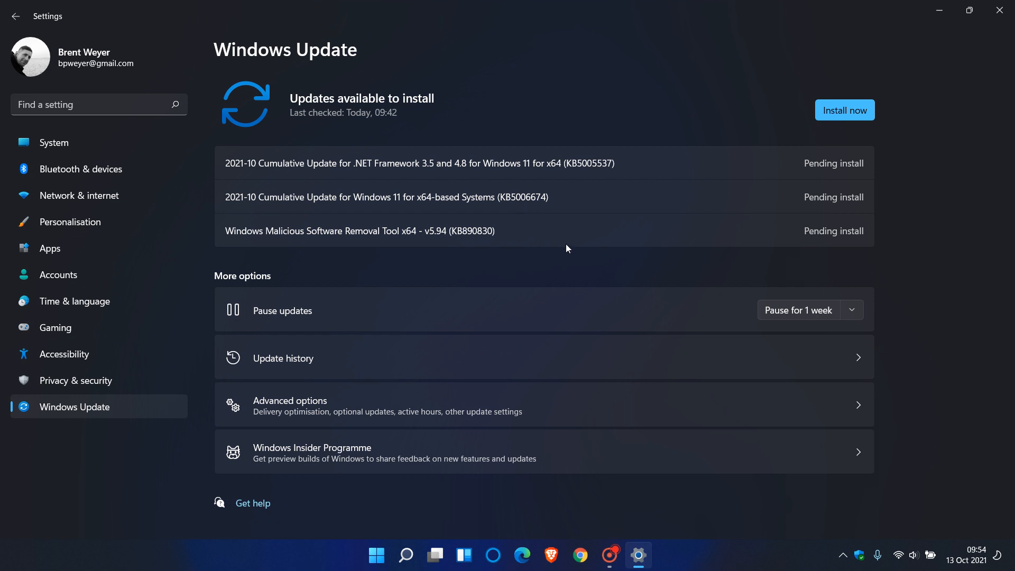
mouse_move(595, 201)
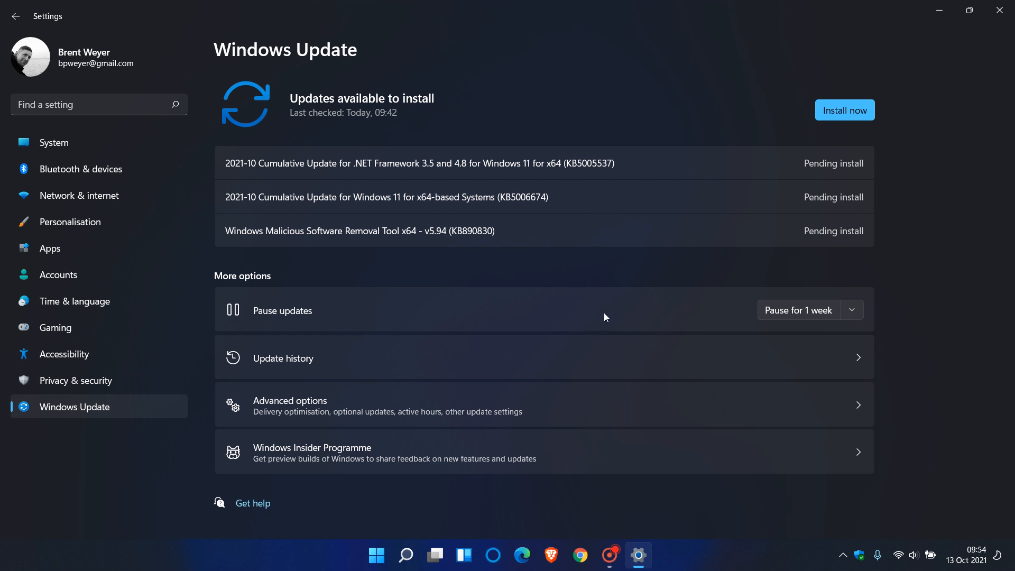
mouse_move(577, 315)
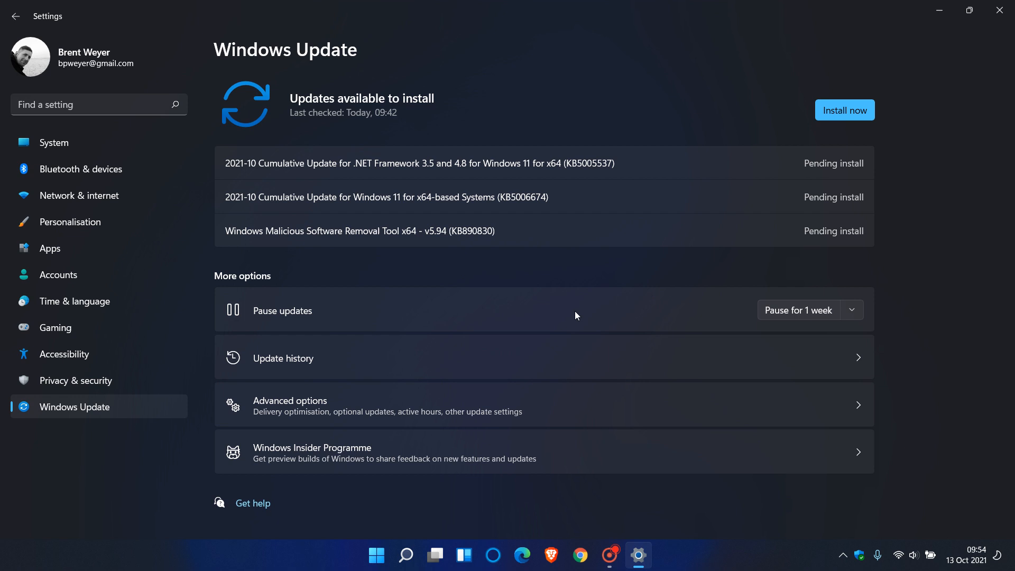
mouse_move(568, 301)
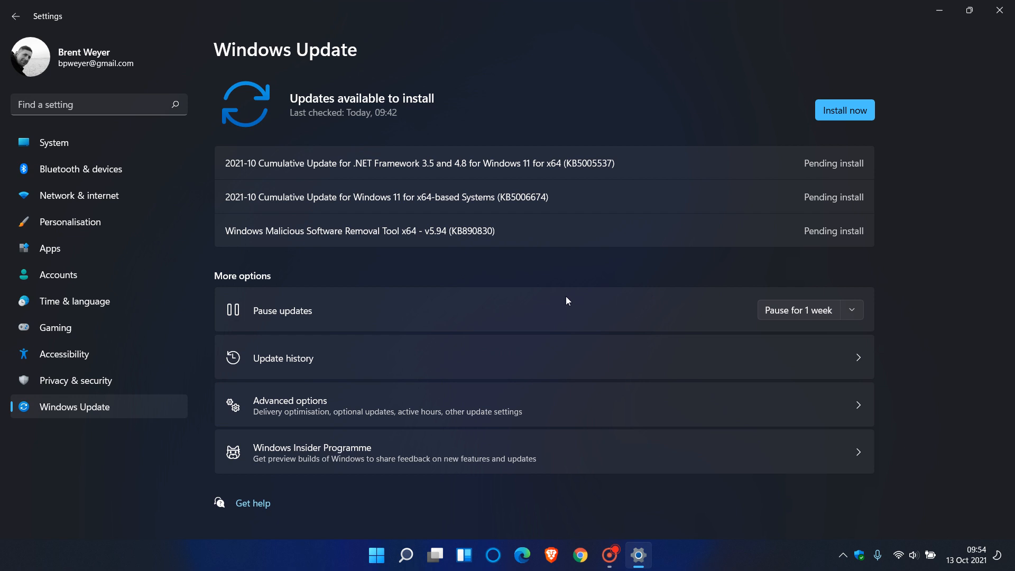
mouse_move(591, 220)
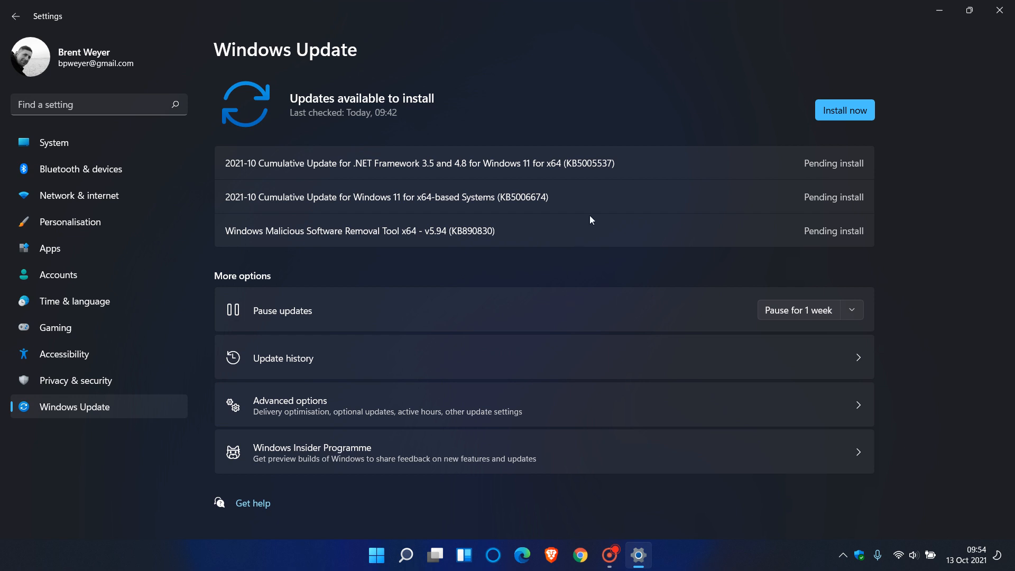
mouse_move(536, 216)
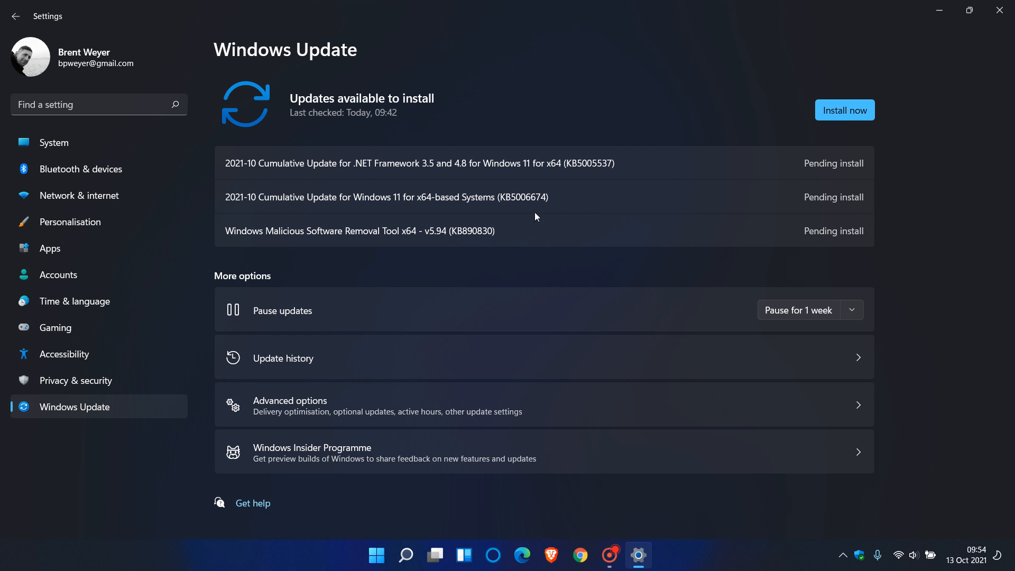
mouse_move(517, 213)
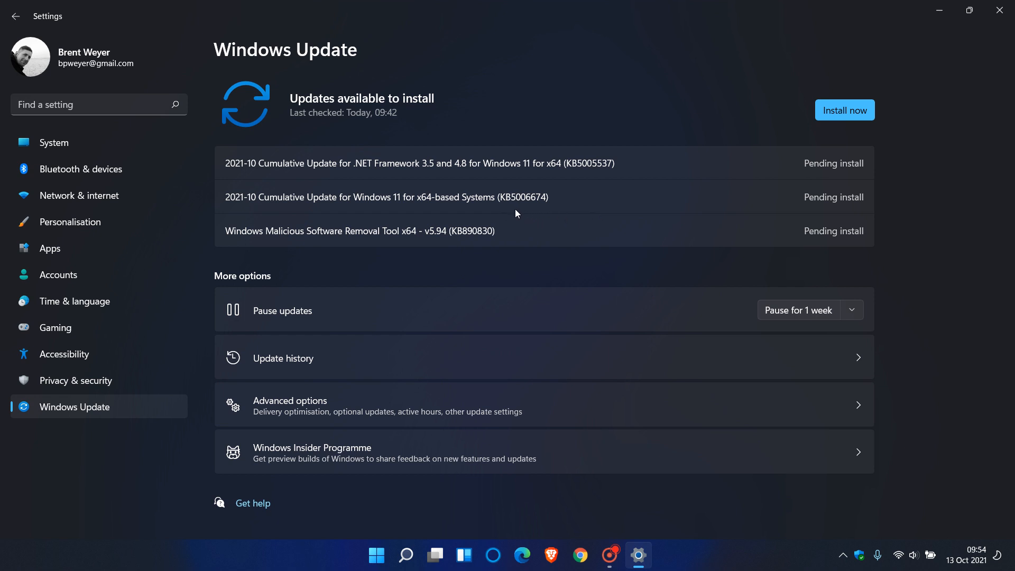
mouse_move(562, 219)
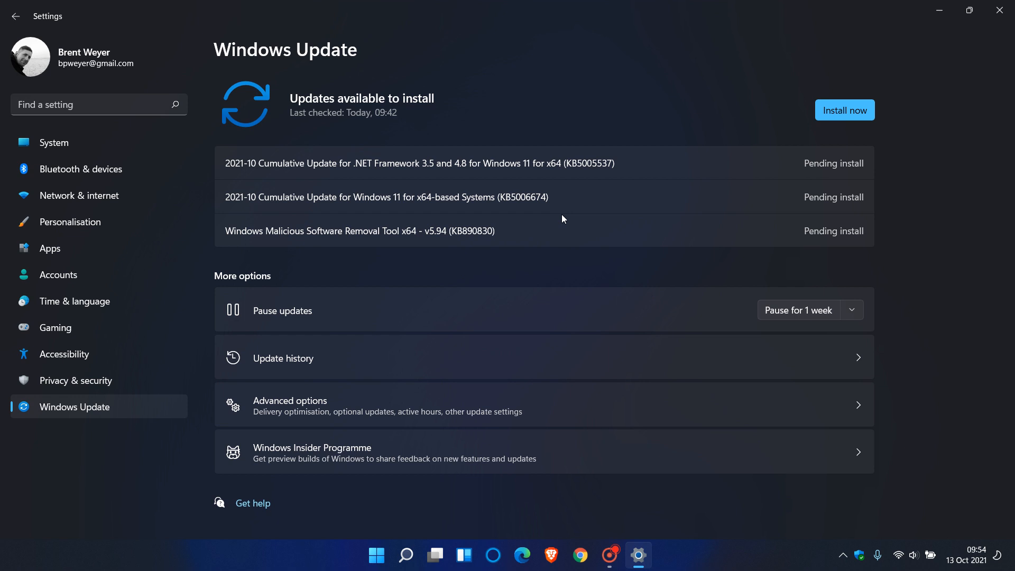
mouse_move(606, 208)
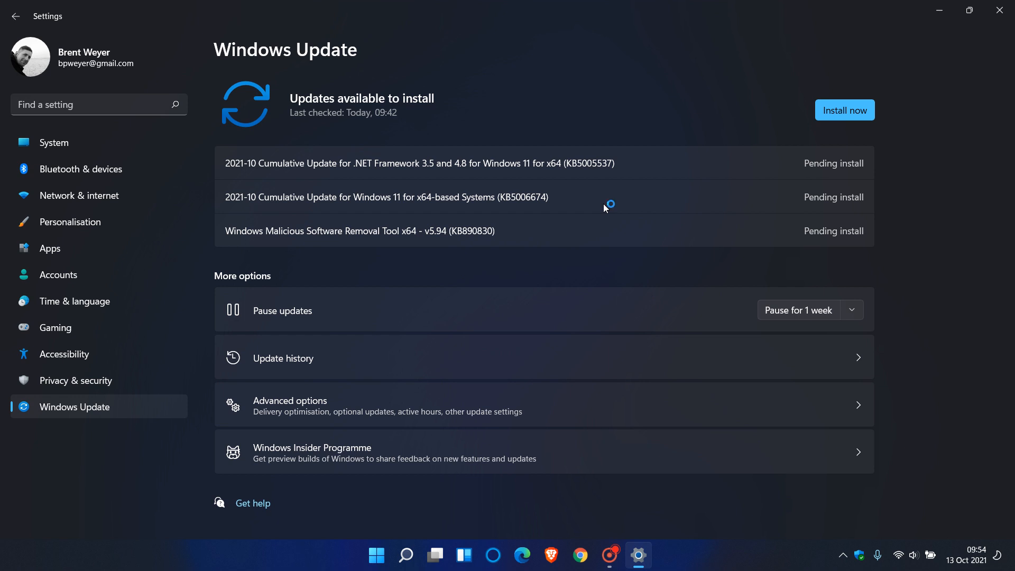
mouse_move(602, 208)
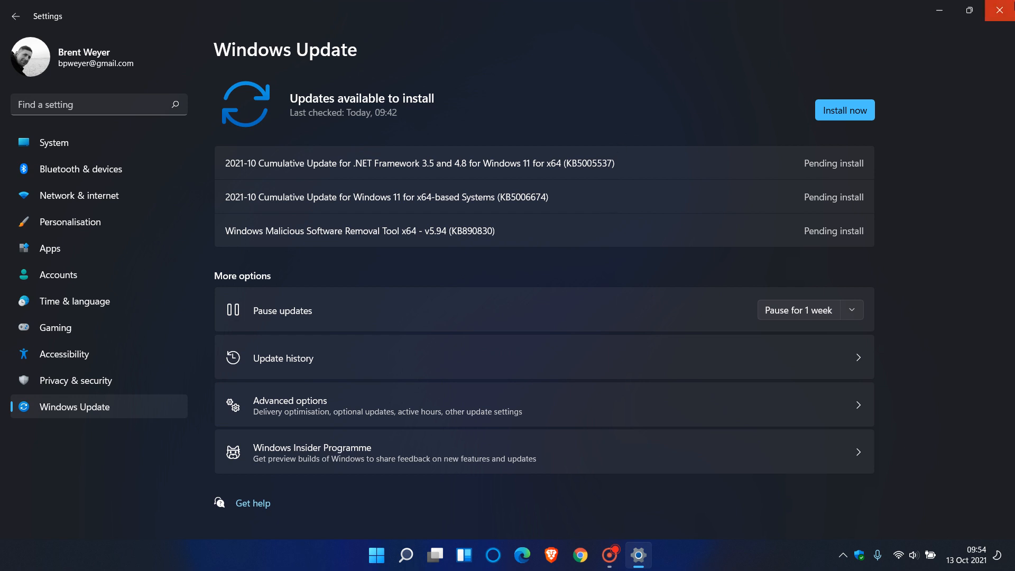
click(1000, 9)
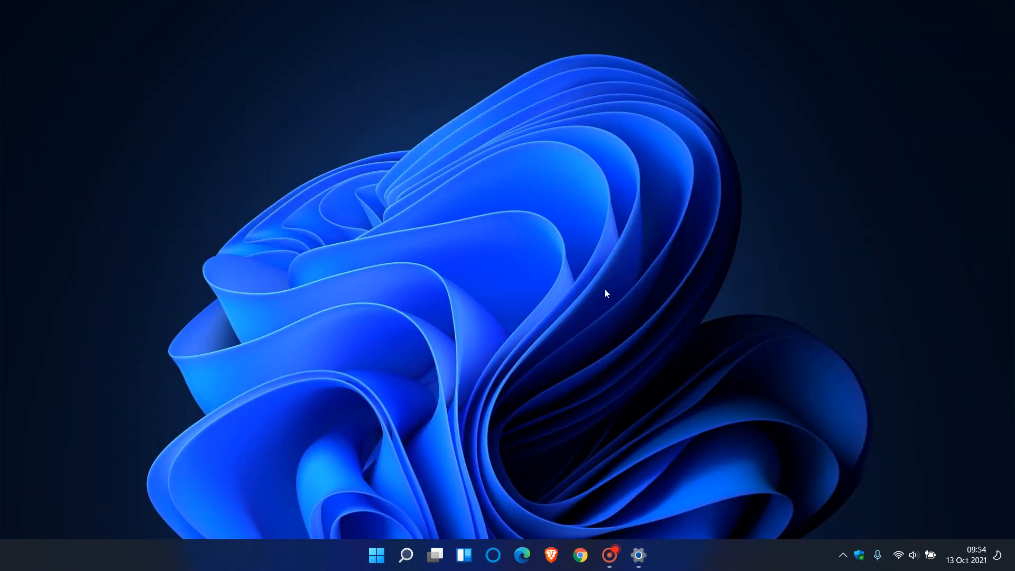
mouse_move(612, 296)
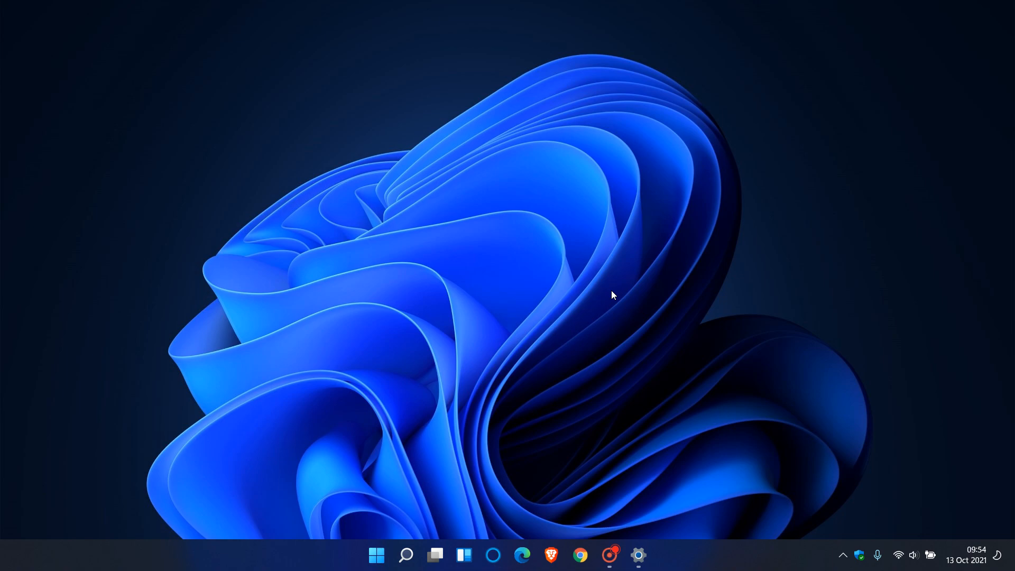